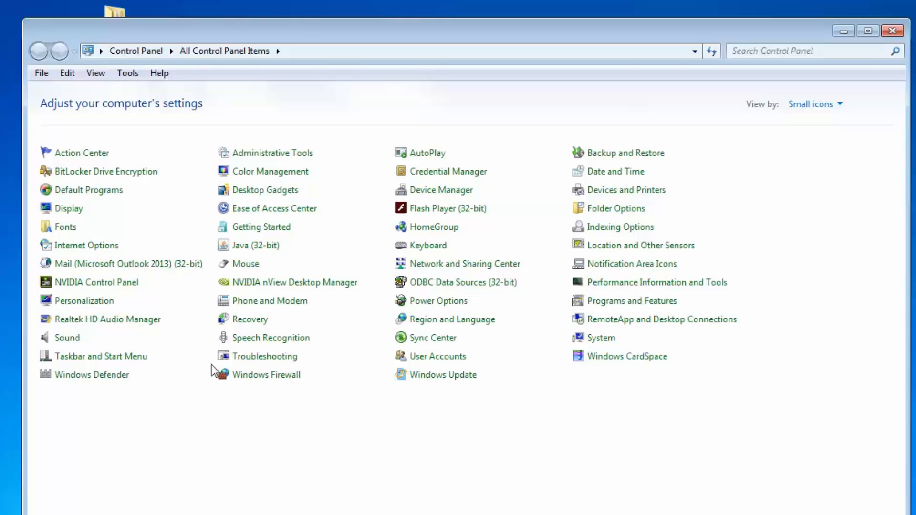
pyautogui.moveTo(597, 304)
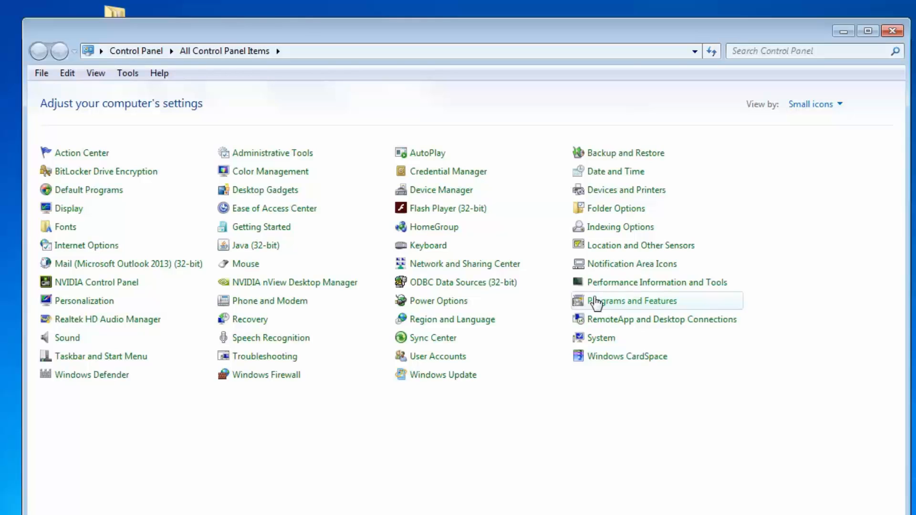
# Open Programs and Features to list the installed programs.
pyautogui.click(633, 301)
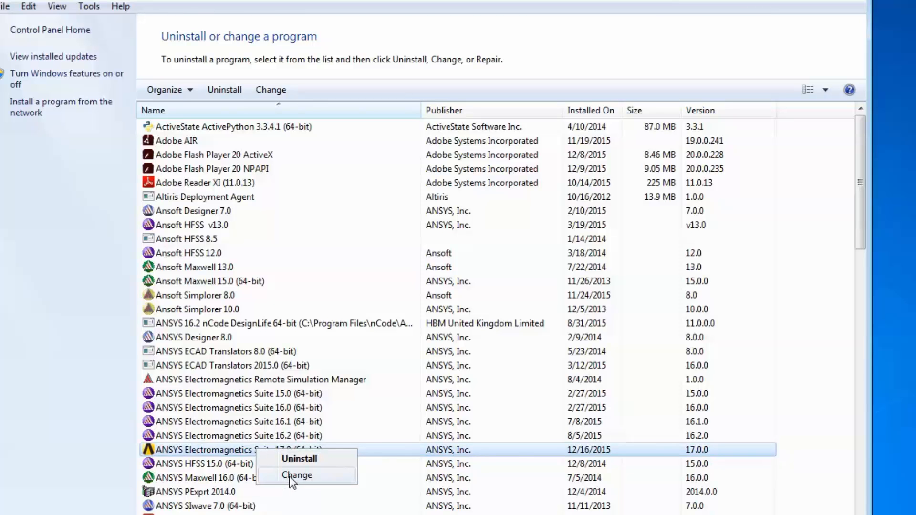
# Launch the ANSYS Electromagnetics Suite 17.0 (64-bit) setup maintenance wizard via Change.
pyautogui.click(296, 474)
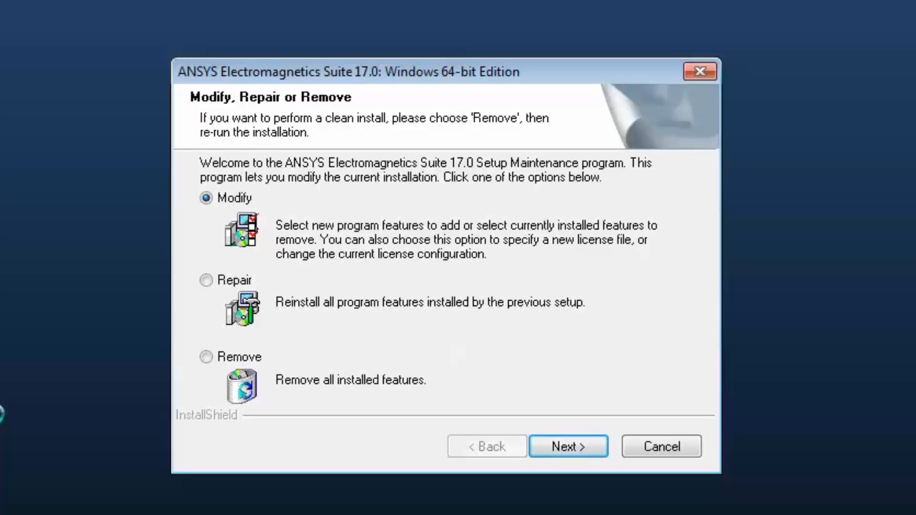
pyautogui.moveTo(245, 436)
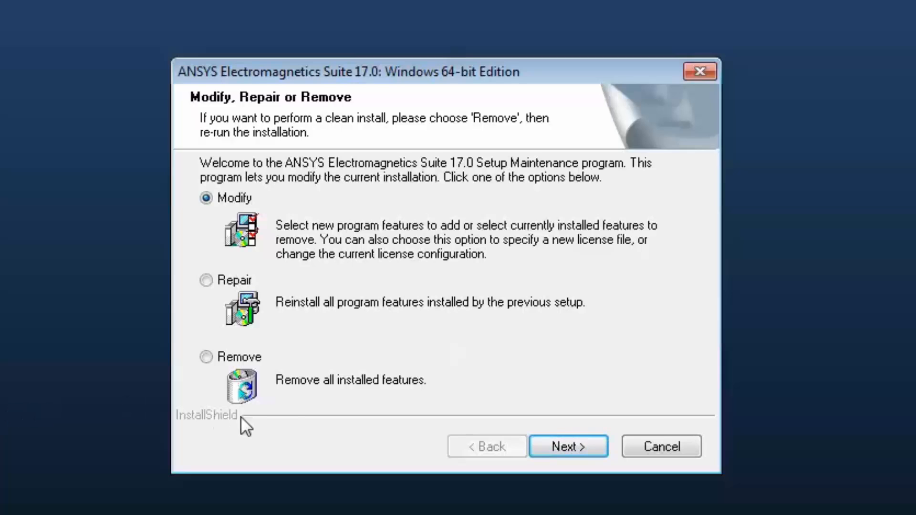
pyautogui.moveTo(316, 439)
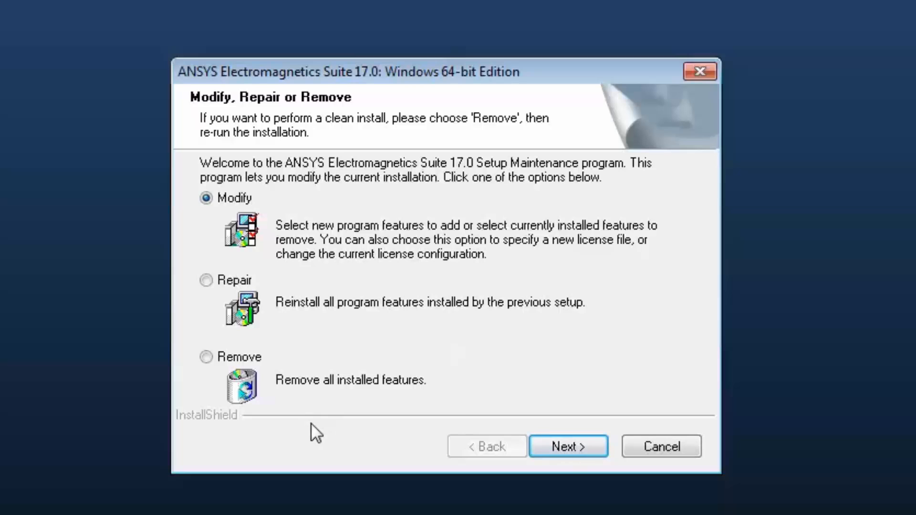
# Choose Modify, keep C:\Scratch temp and local libraries, skip integration, and opt to specify a license server.
pyautogui.click(568, 446)
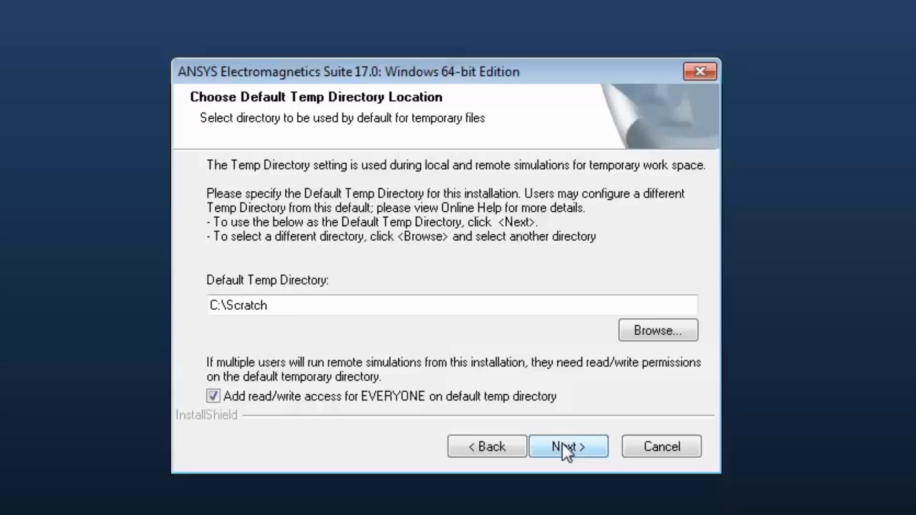
pyautogui.click(567, 446)
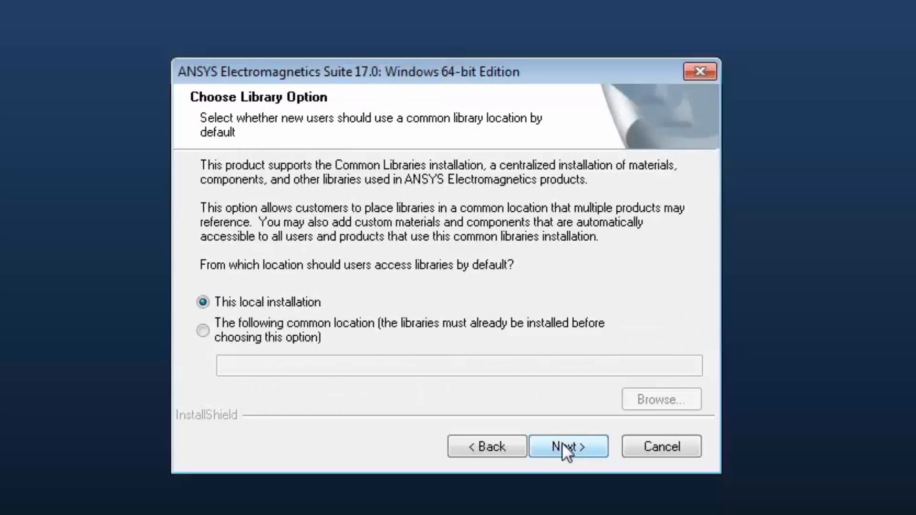
pyautogui.click(568, 447)
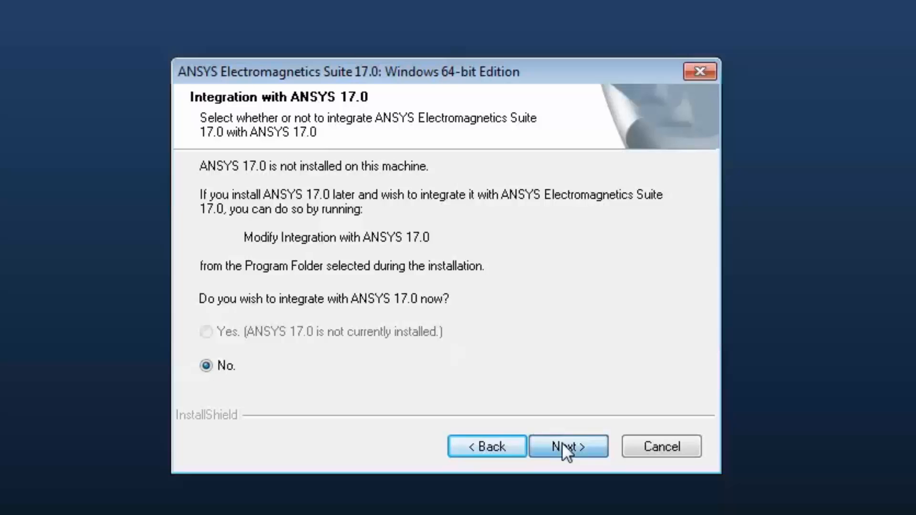
pyautogui.click(568, 446)
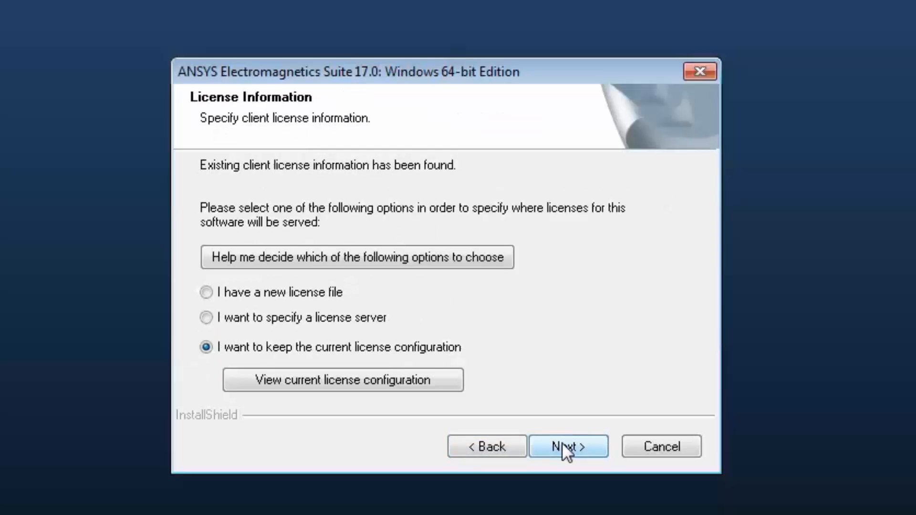
pyautogui.click(206, 318)
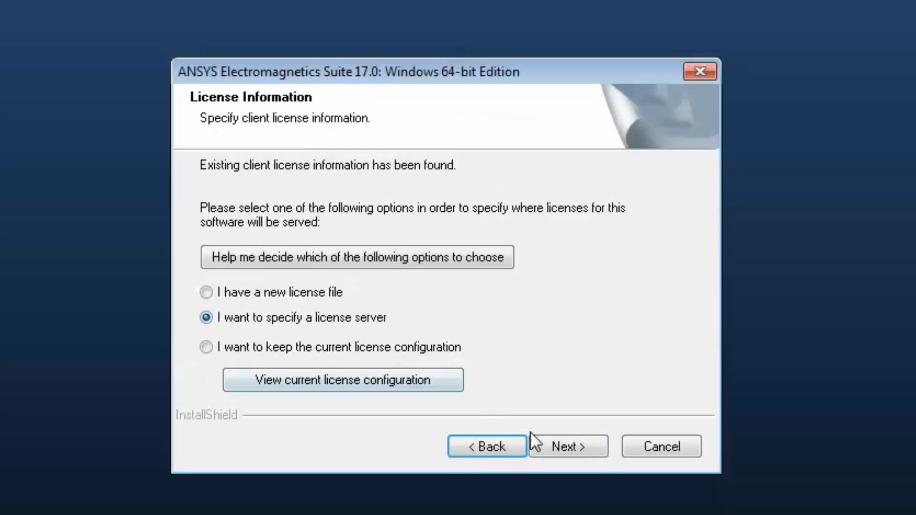
pyautogui.moveTo(544, 452)
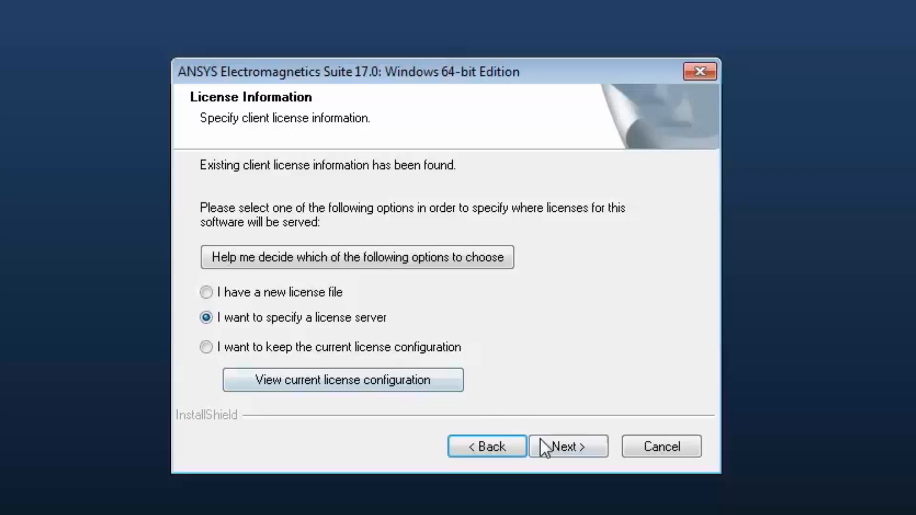
pyautogui.click(568, 446)
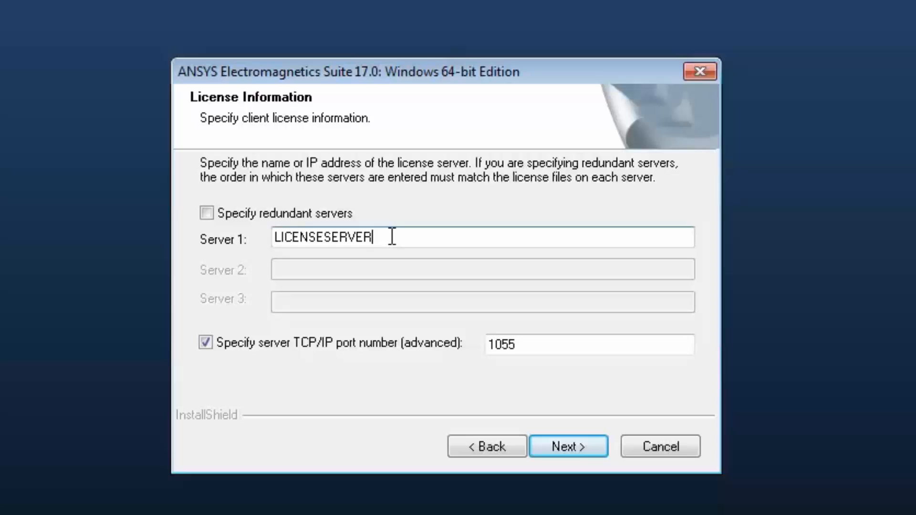
# Change Server 1 to LICENSESERVER2, keep port 1055, and accept the settings.
pyautogui.write('2')
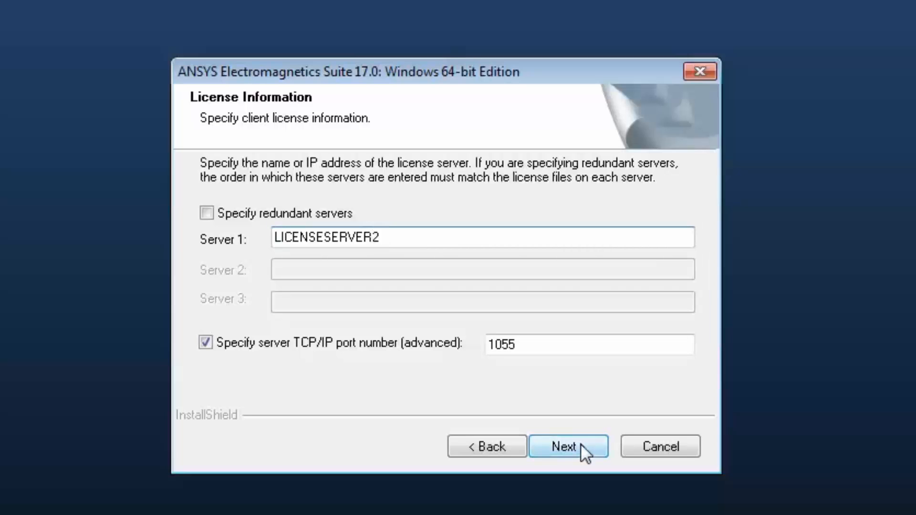
pyautogui.click(568, 447)
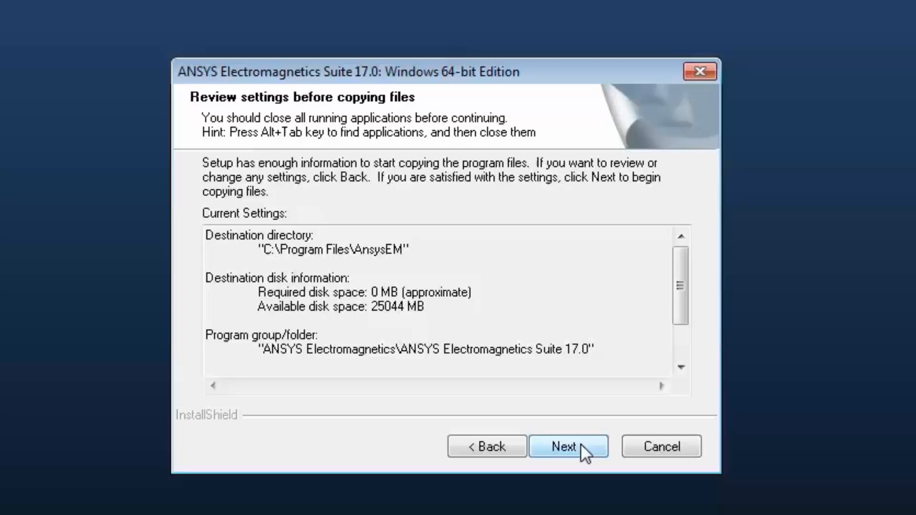
# Approve the reviewed settings and acknowledge the LICENSESERVER2 license server notice.
pyautogui.click(569, 446)
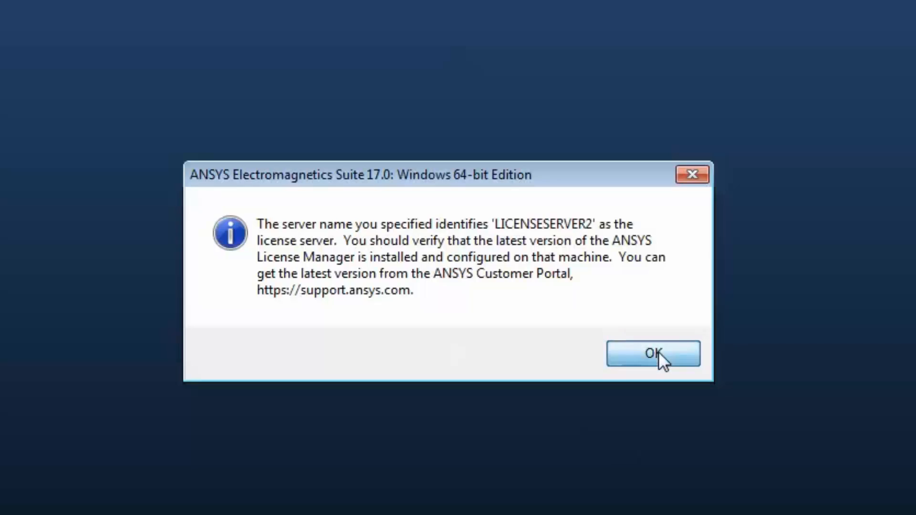
pyautogui.click(653, 354)
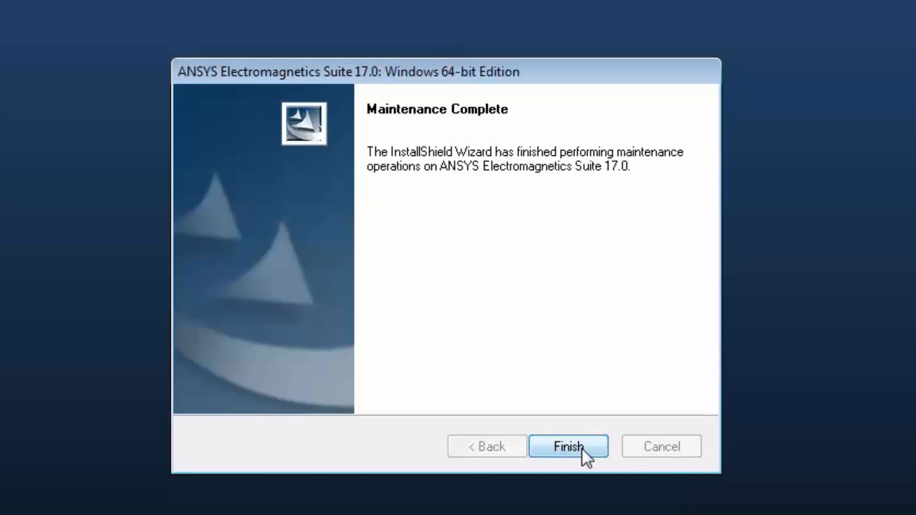
# Finish and close the completed maintenance wizard.
pyautogui.click(570, 446)
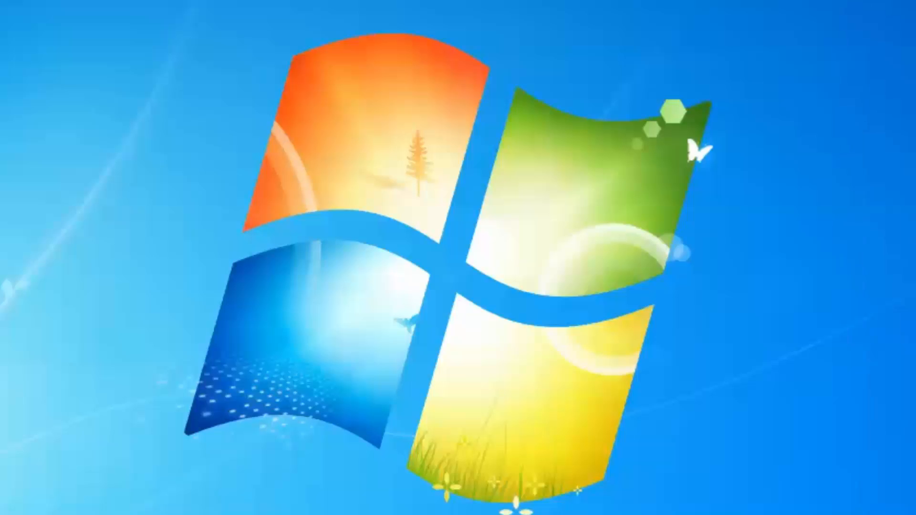